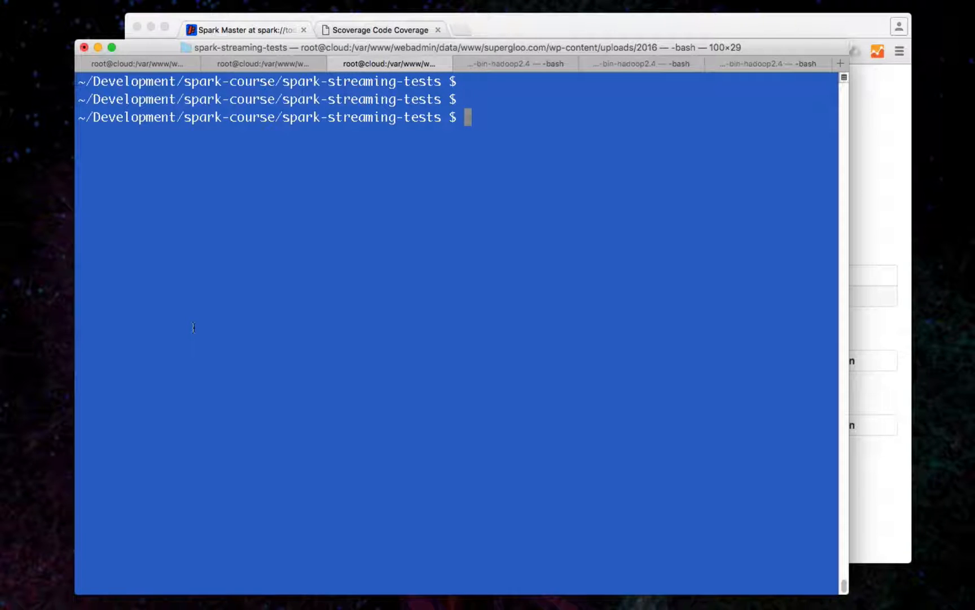
Run 'sbt sanity' in the spark-streaming-tests directory to build and test the project.
text(sbt)
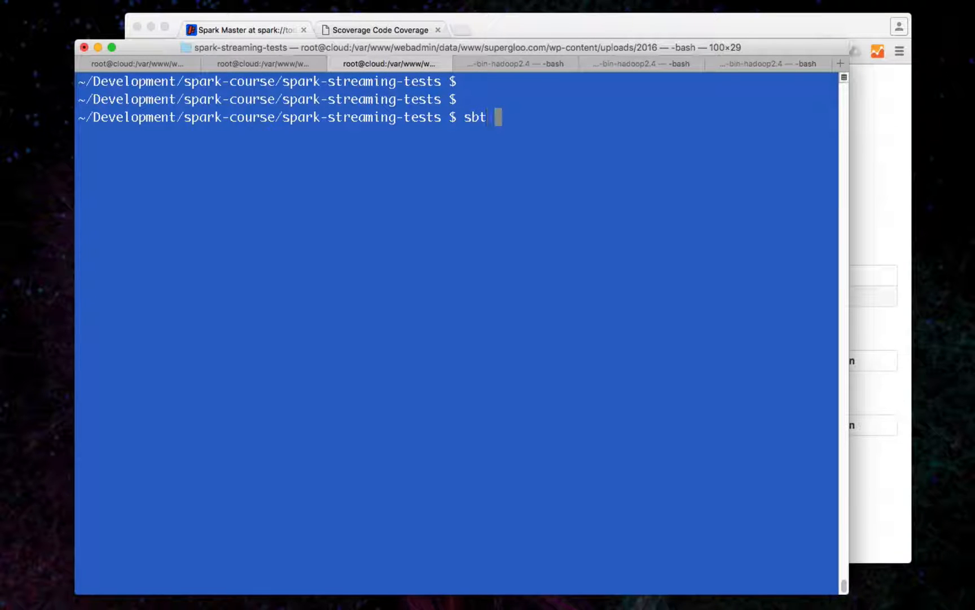
text(sanity)
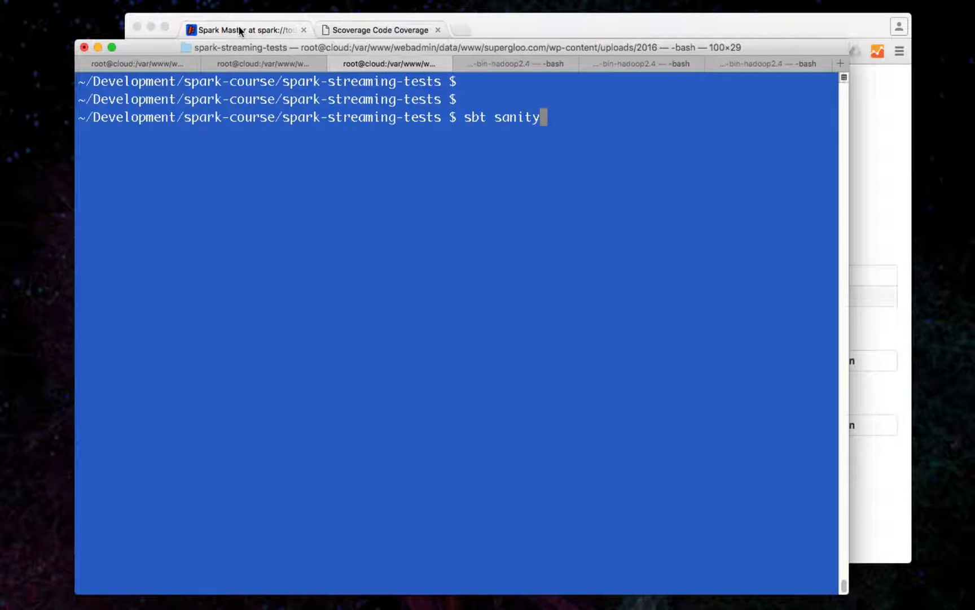
key(Return)
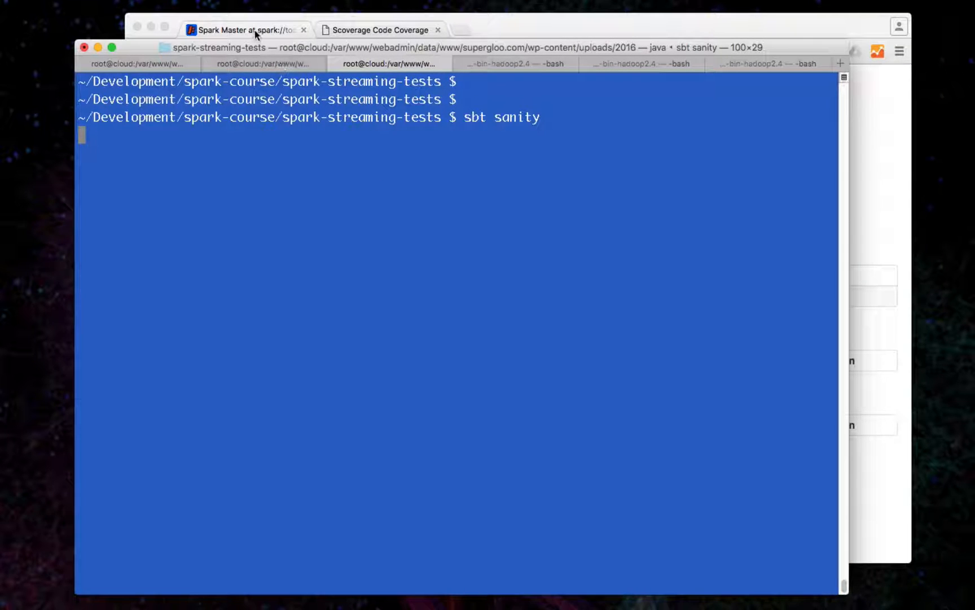
View the Spark Master status page in Chrome showing one alive worker and no applications.
click(246, 30)
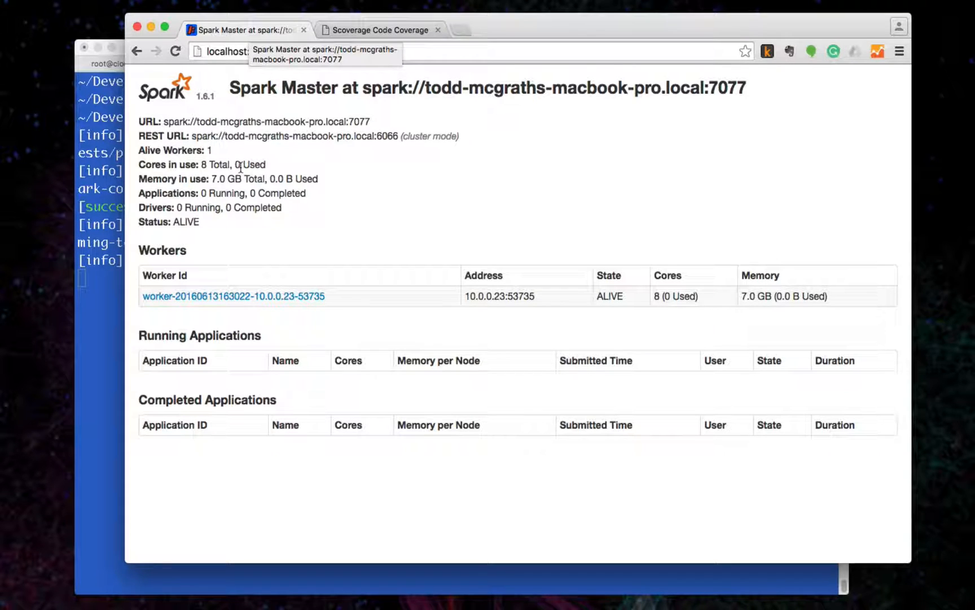
mouse_move(252, 288)
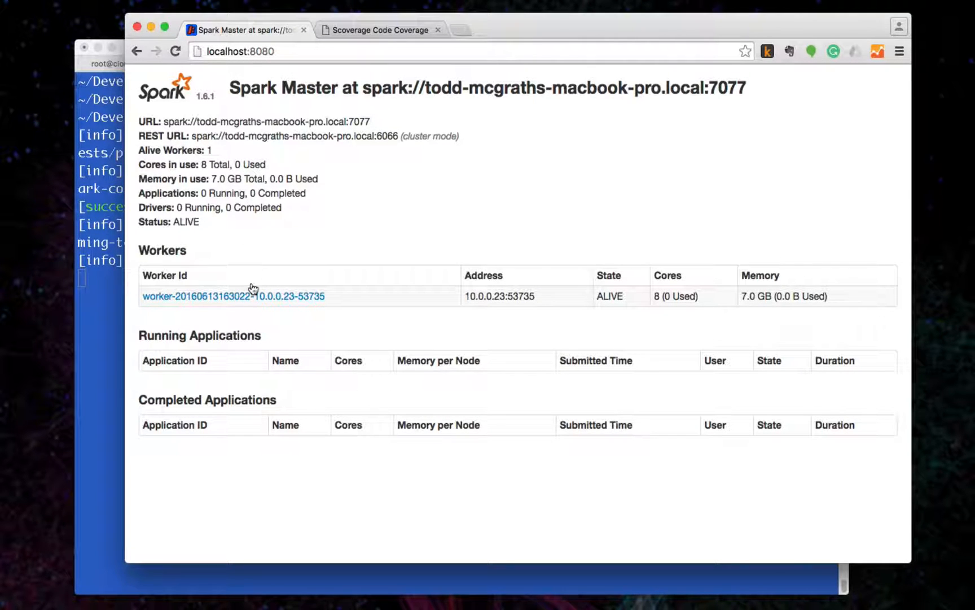
mouse_move(157, 287)
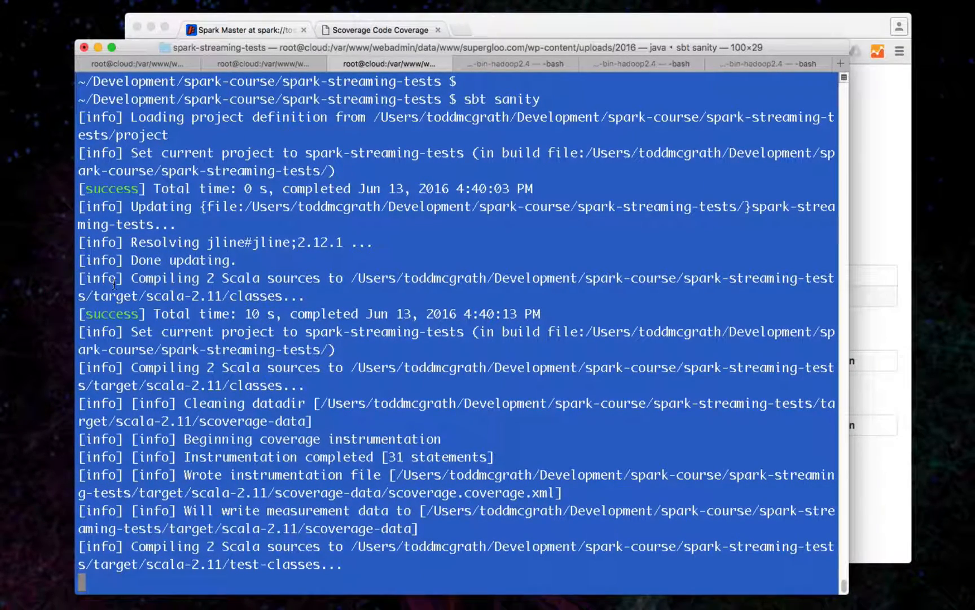
Confirm all 3 tests passed in the sbt output, then view the Scoverage report at 12.90% statement coverage.
scroll(down, 3)
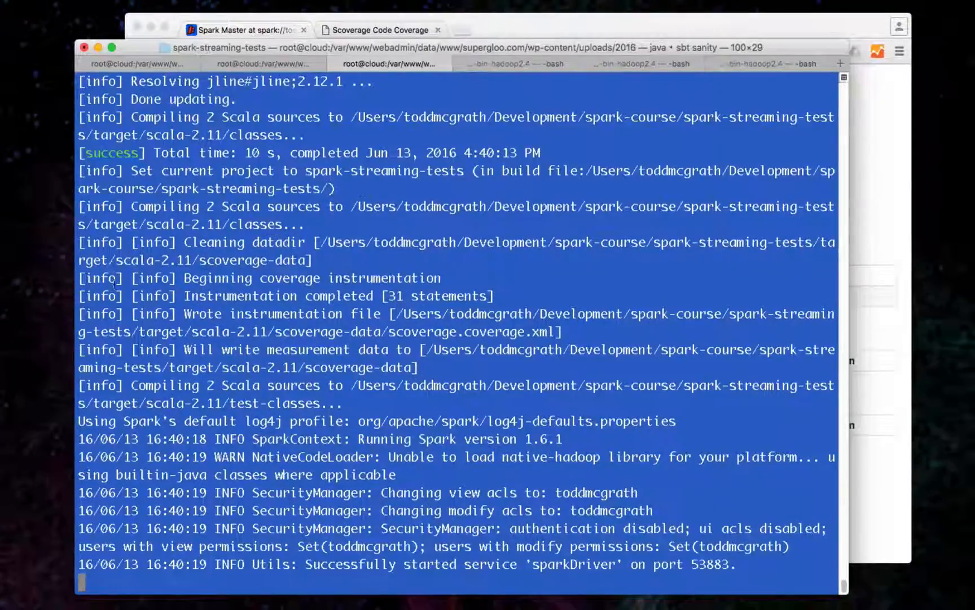
scroll(down, 3)
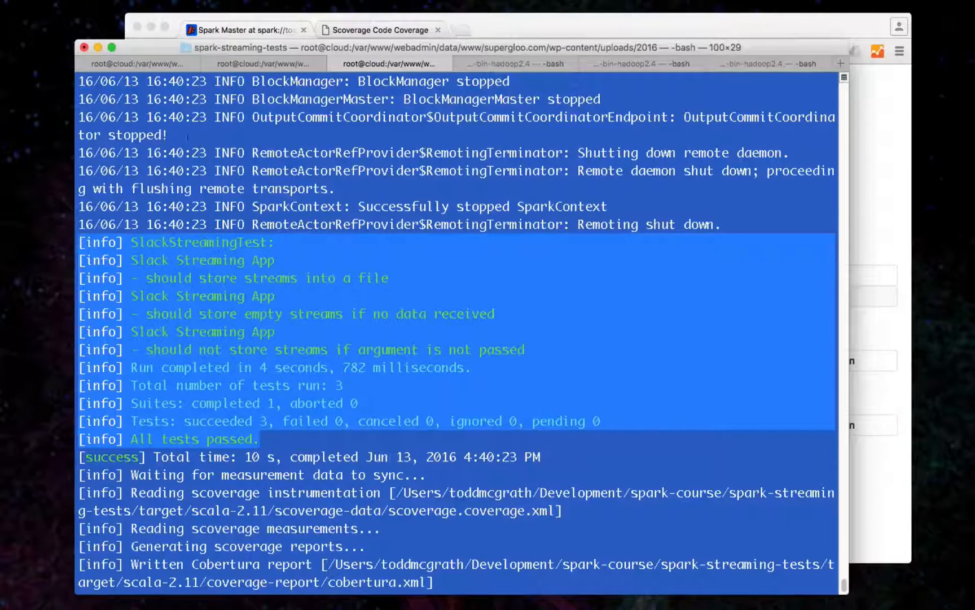
scroll(down, 3)
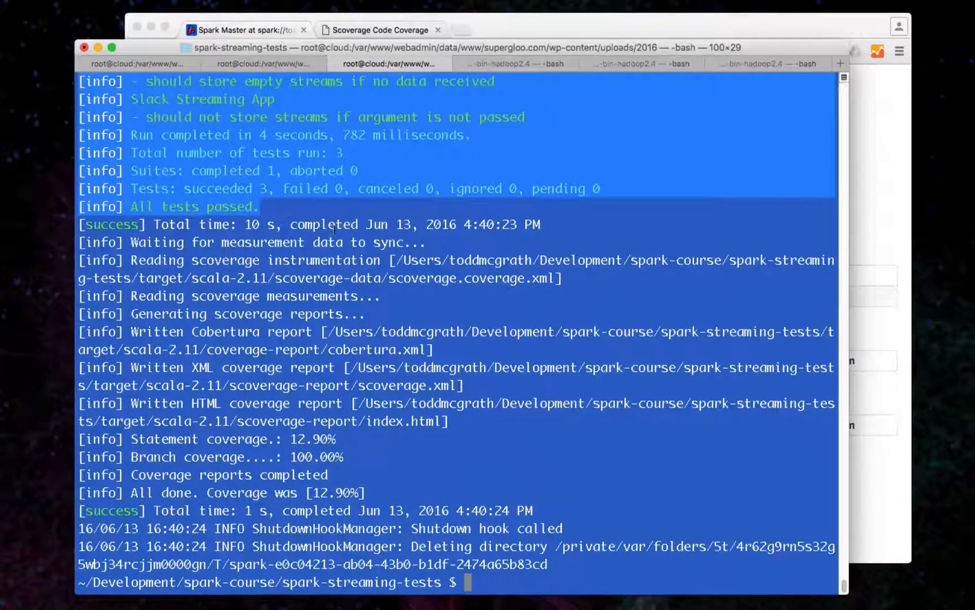
mouse_move(473, 426)
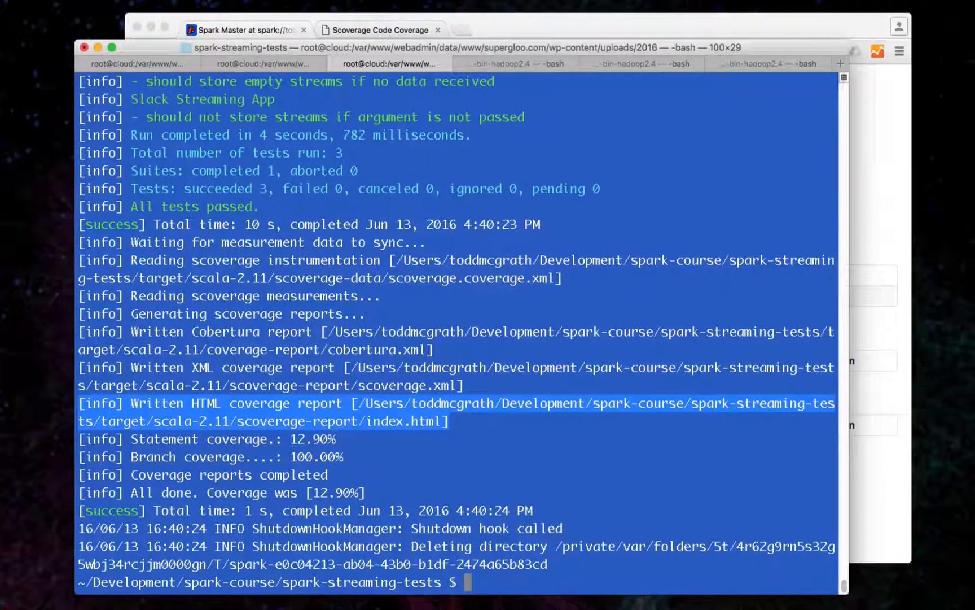
click(379, 29)
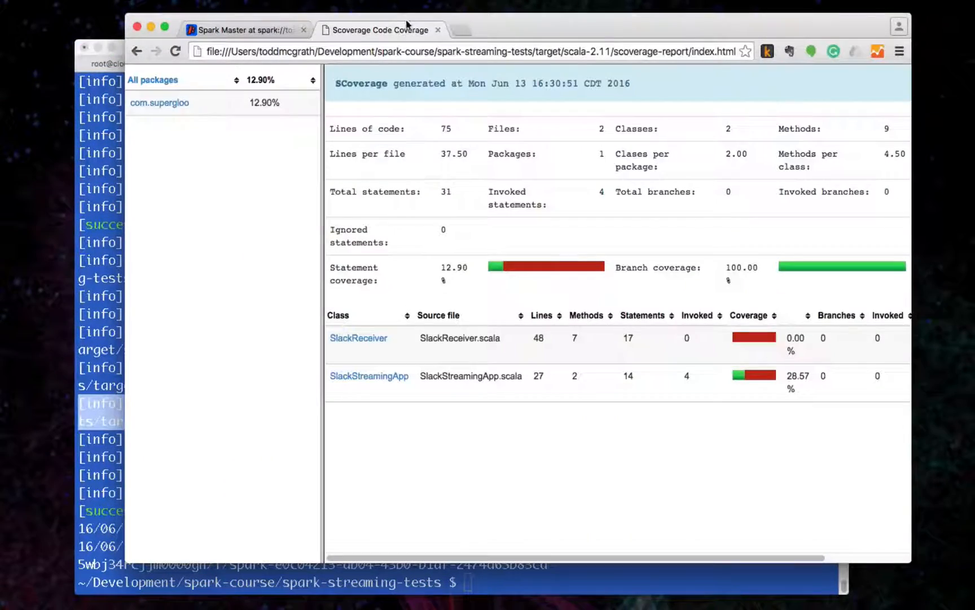
mouse_move(380, 30)
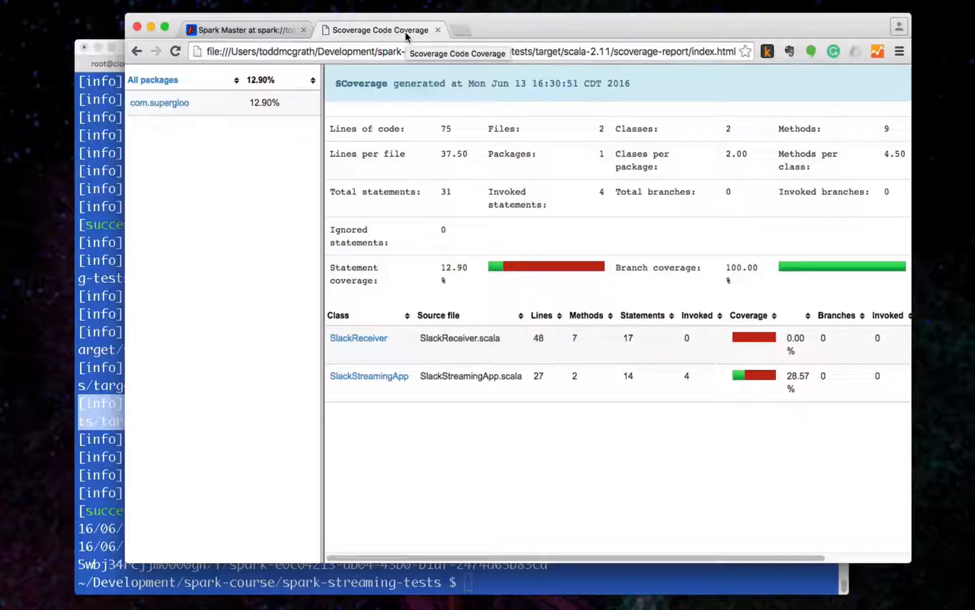